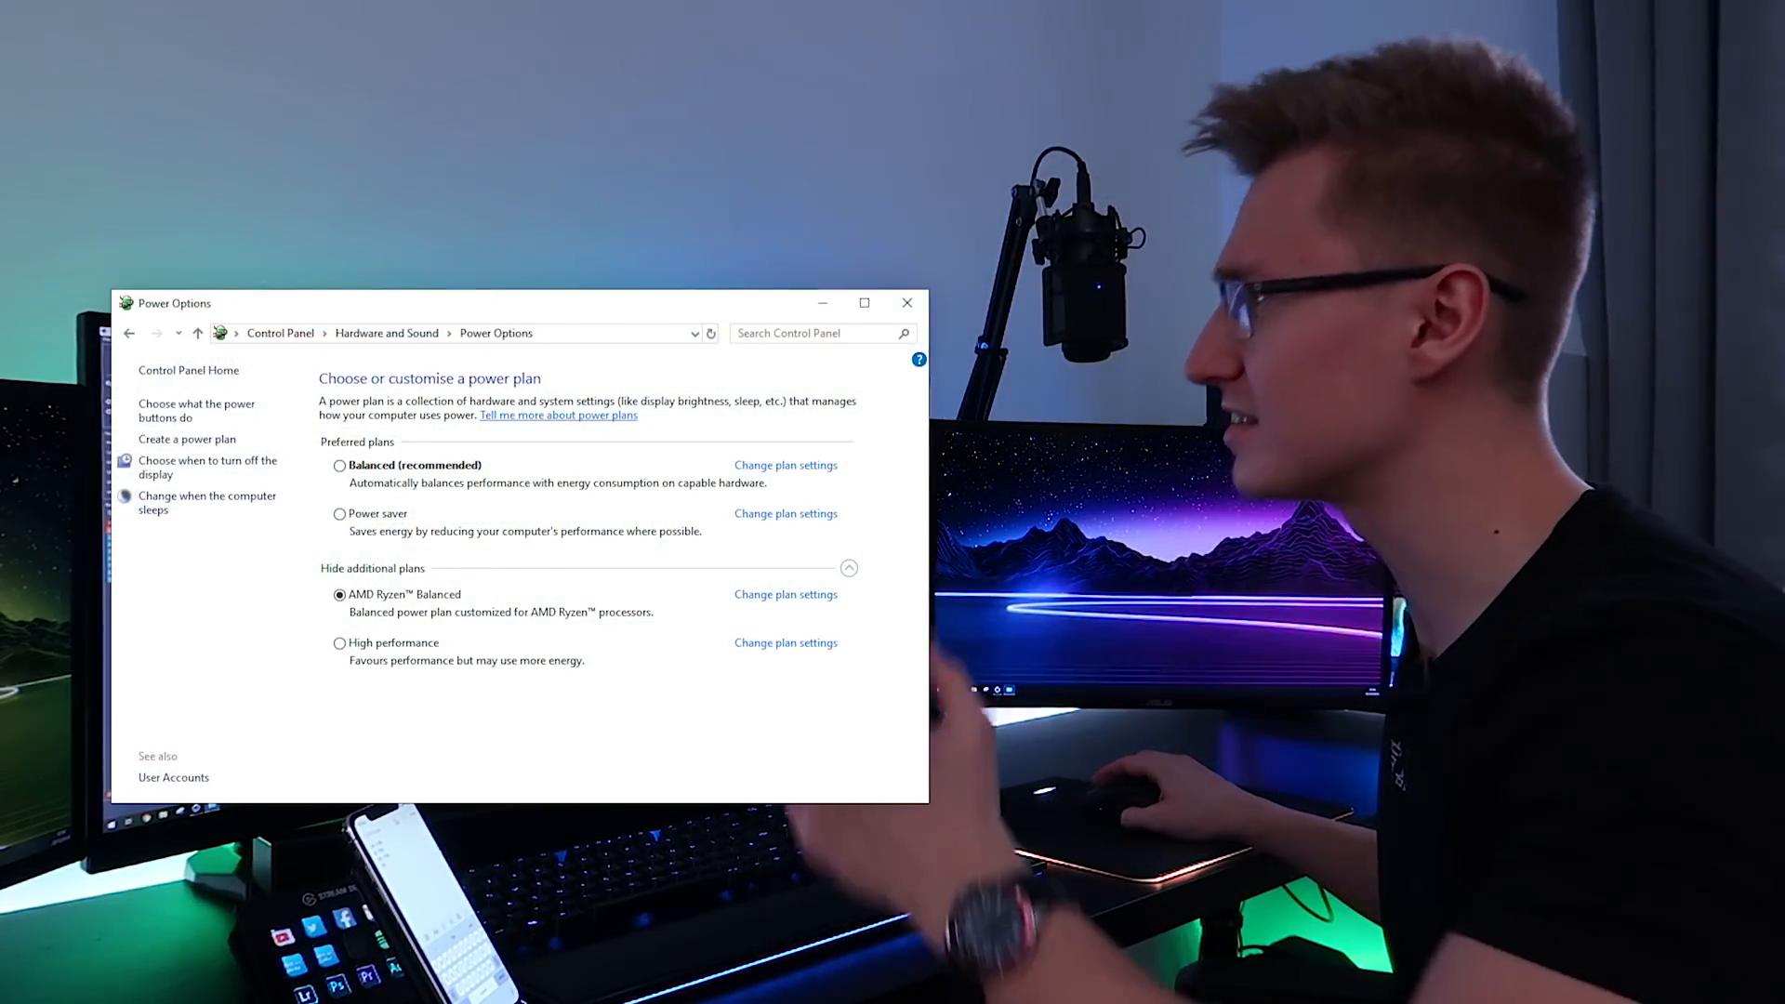
# Switch the active power plan from AMD Ryzen Balanced to Power saver.
pyautogui.click(338, 514)
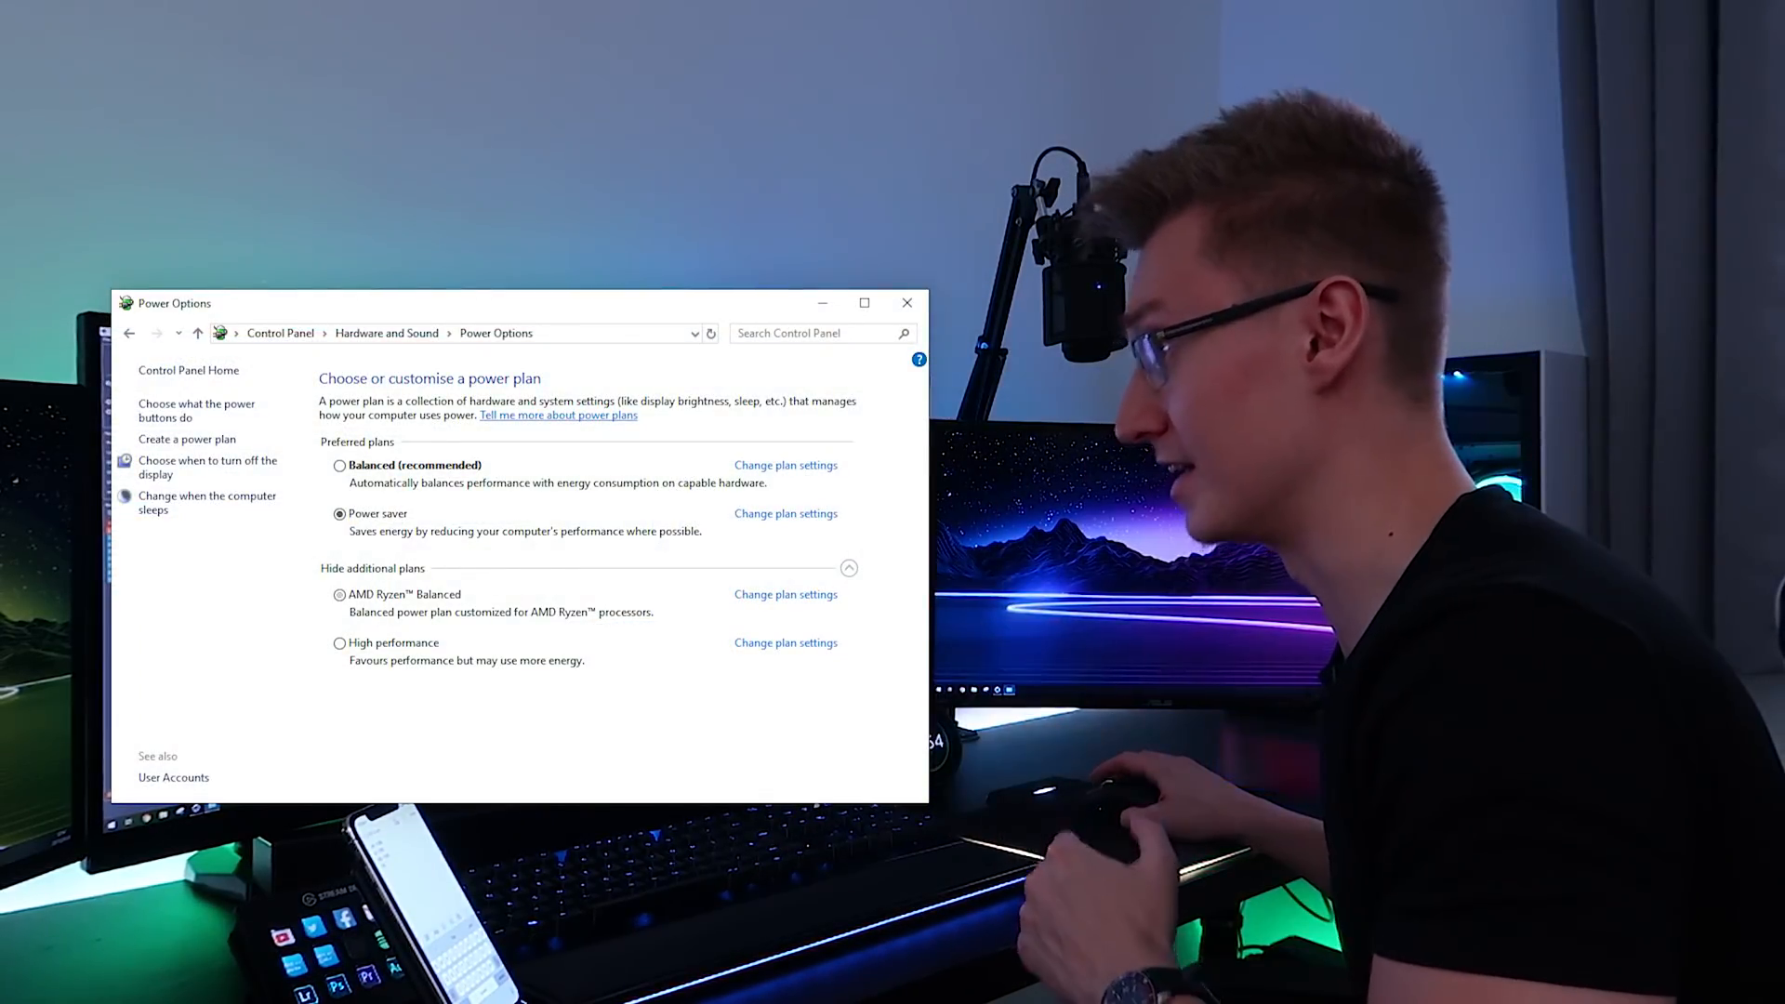